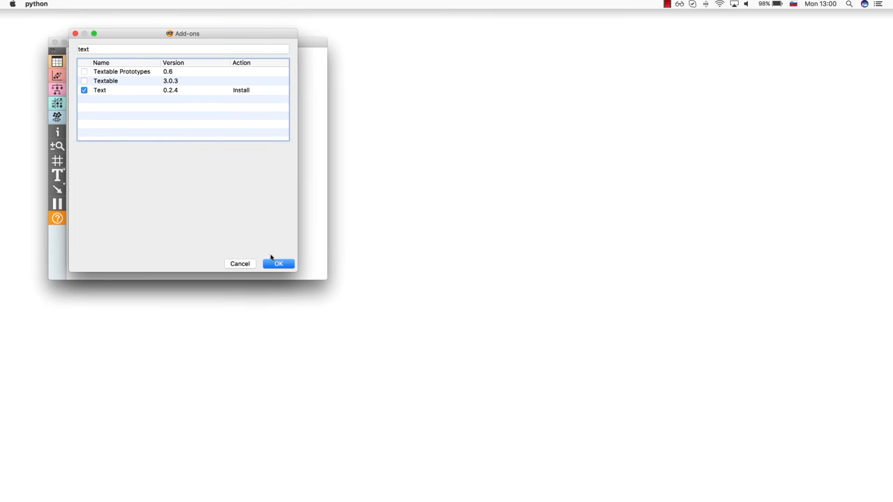
Confirm installation of the Text add-on
click(278, 264)
text(cor)
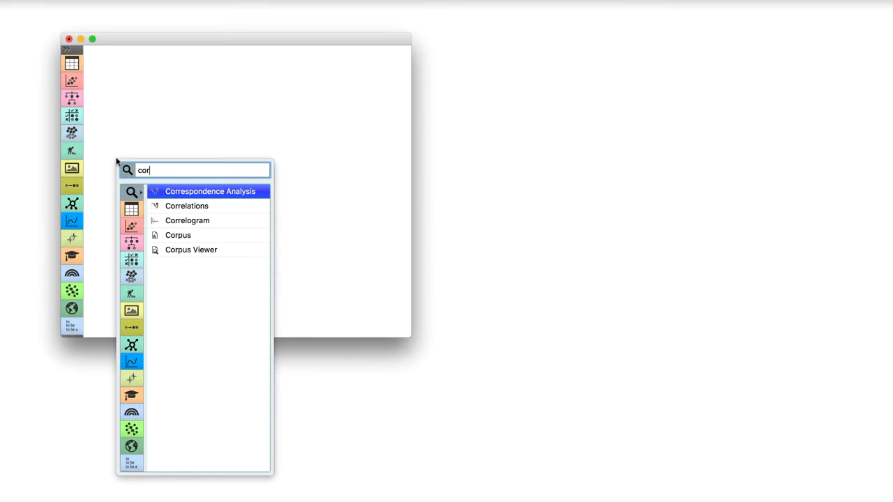
Add the Corpus widget, position it on the canvas, and start a link from it
click(178, 236)
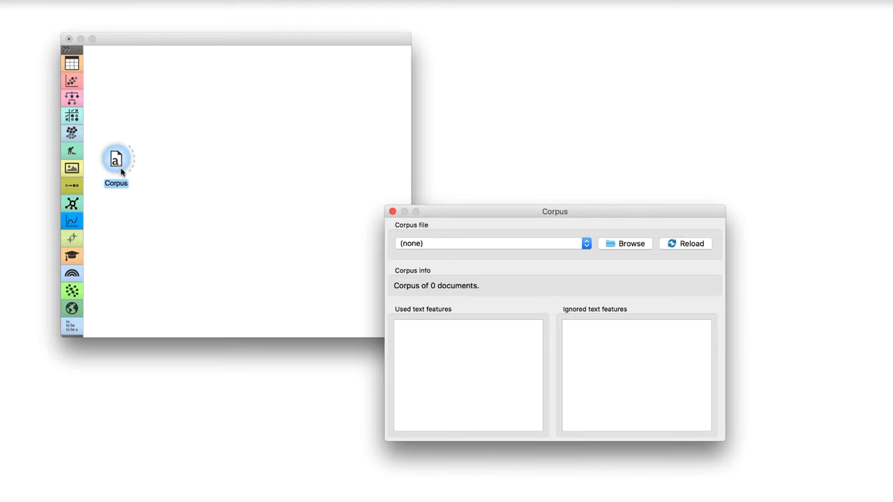
drag(555, 211, 427, 148)
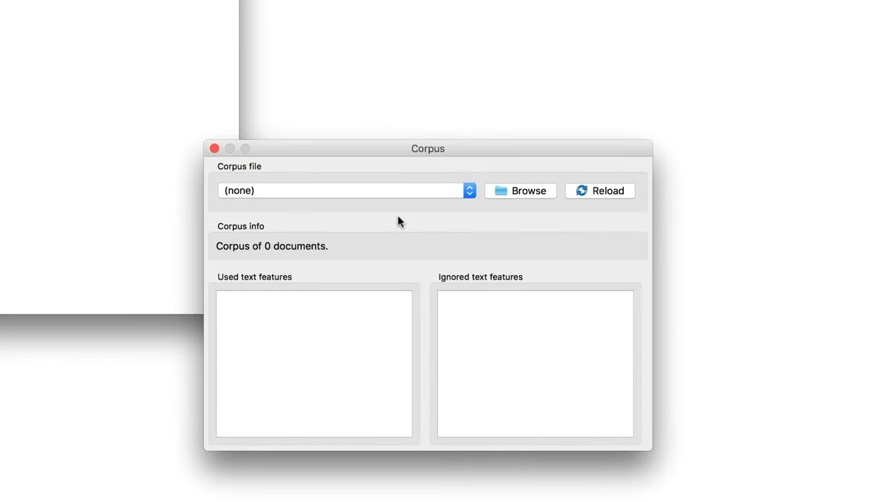
mouse_move(400, 214)
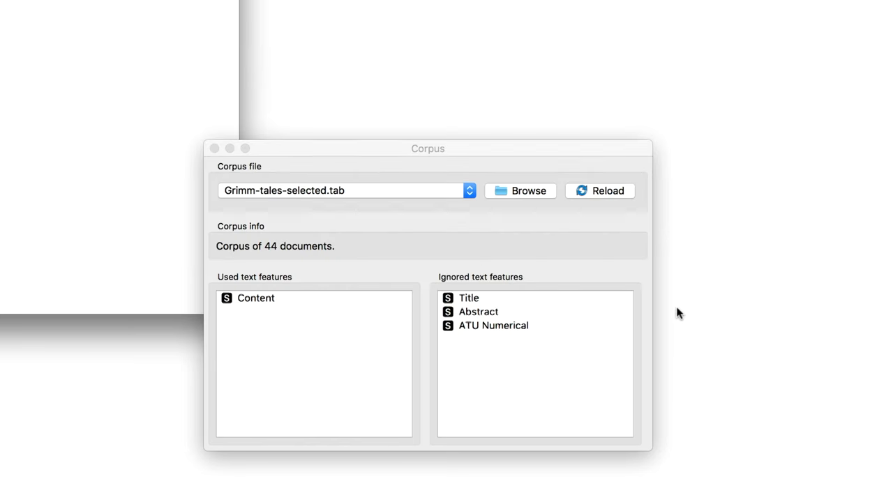
mouse_move(401, 246)
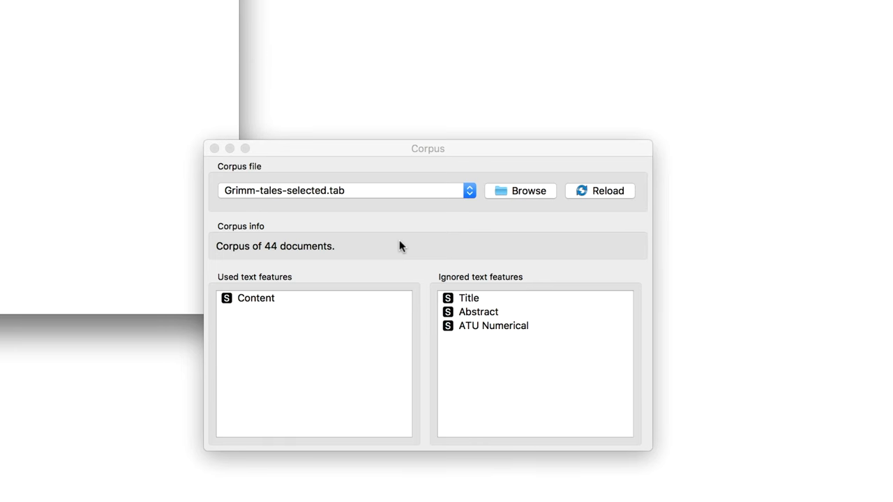
drag(427, 148, 443, 156)
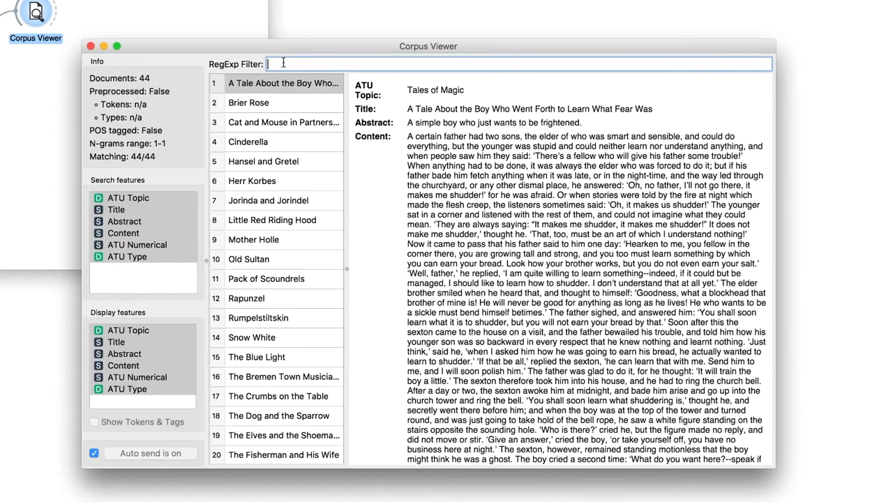
Filter the Corpus Viewer by 'king' and open the Brier Rose tale
text(kin)
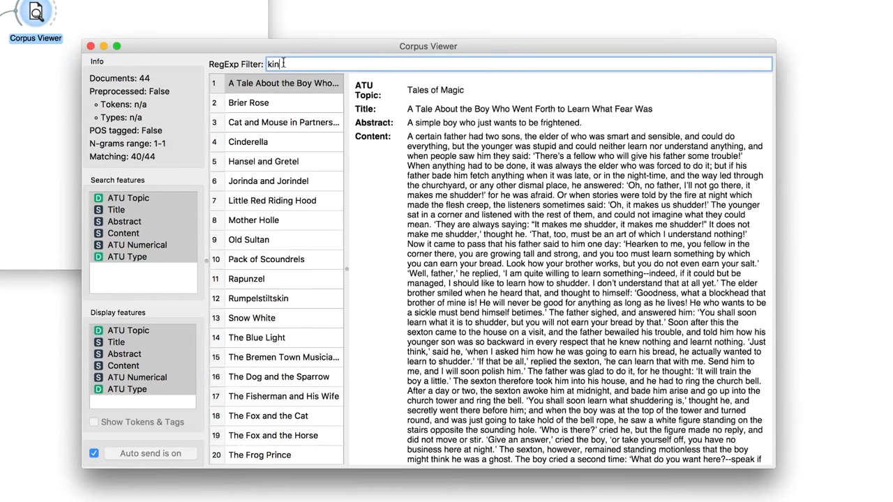
text(g)
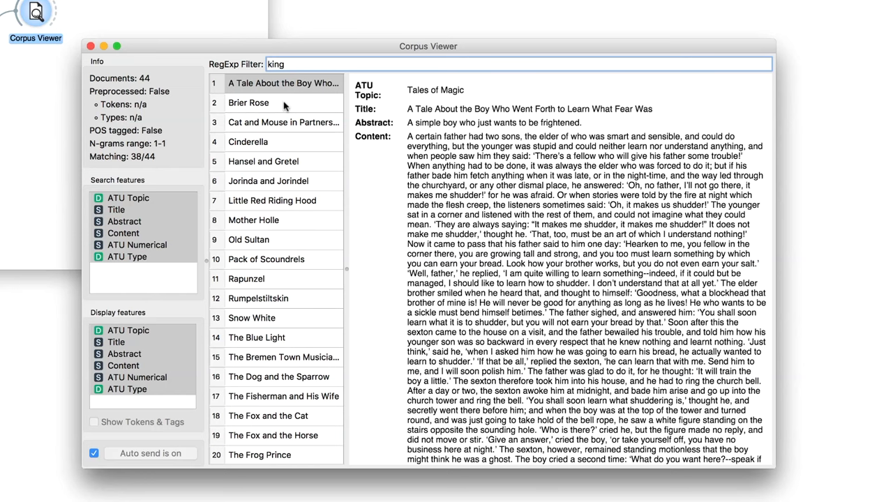
click(248, 102)
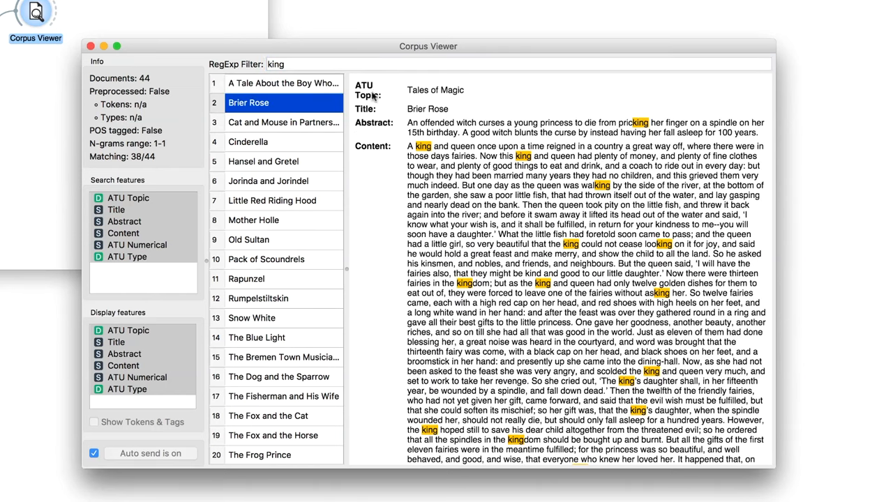
mouse_move(509, 82)
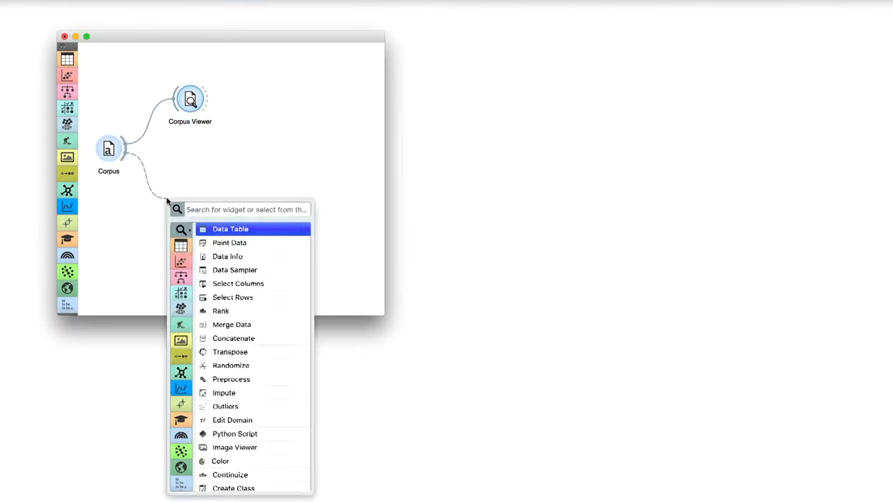
Add a Word Cloud linked to the Corpus and open it
text(words)
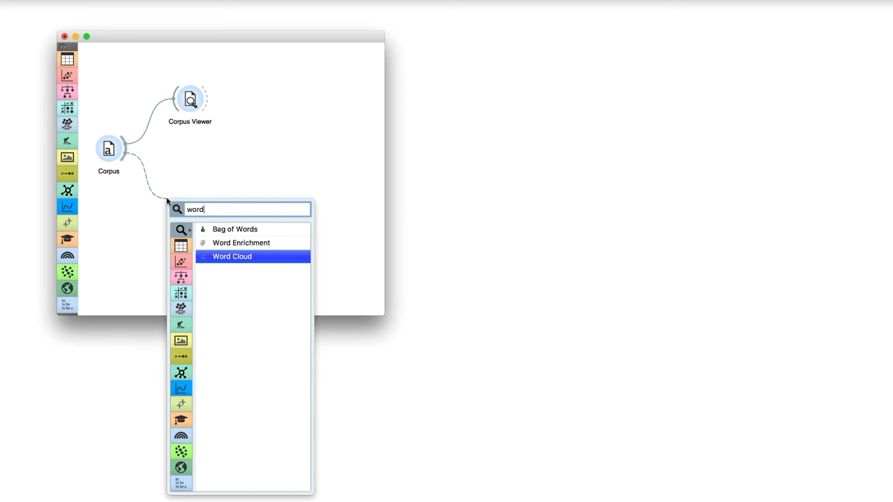
click(232, 256)
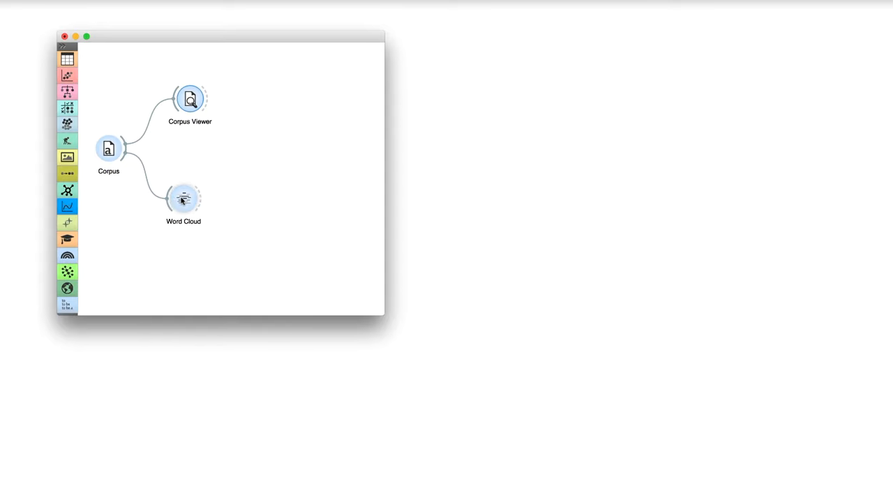
double_click(183, 199)
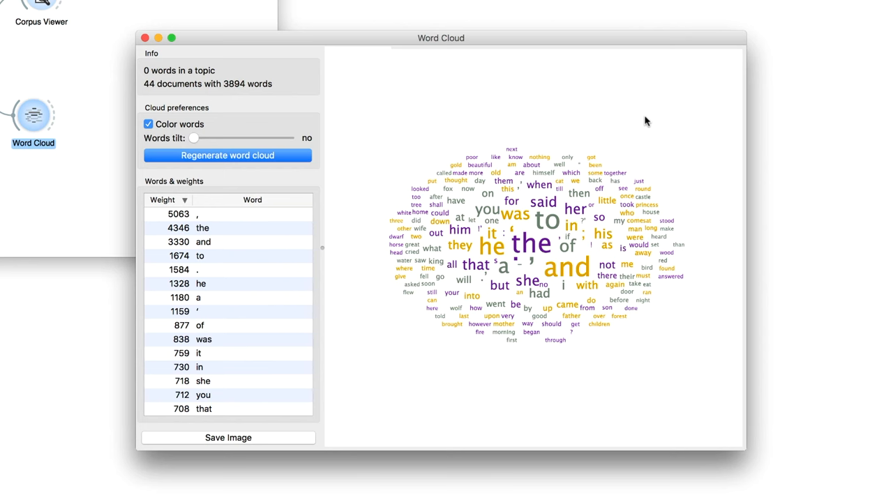
mouse_move(636, 121)
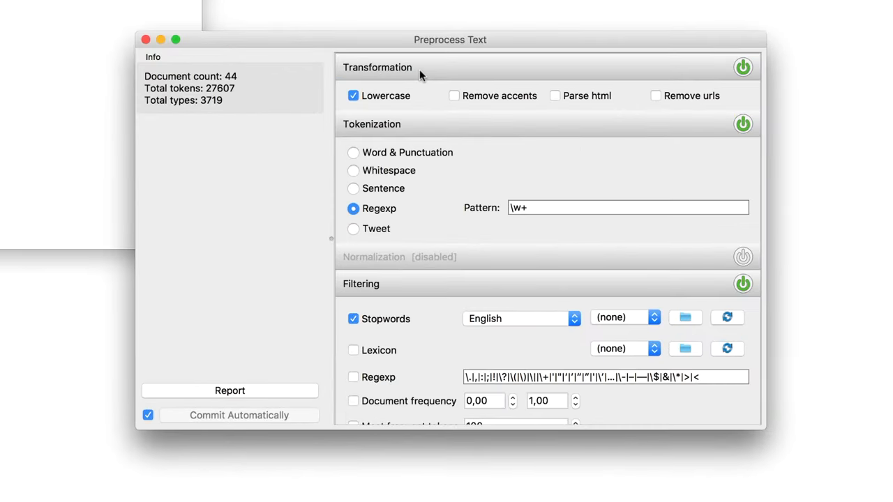
mouse_move(428, 143)
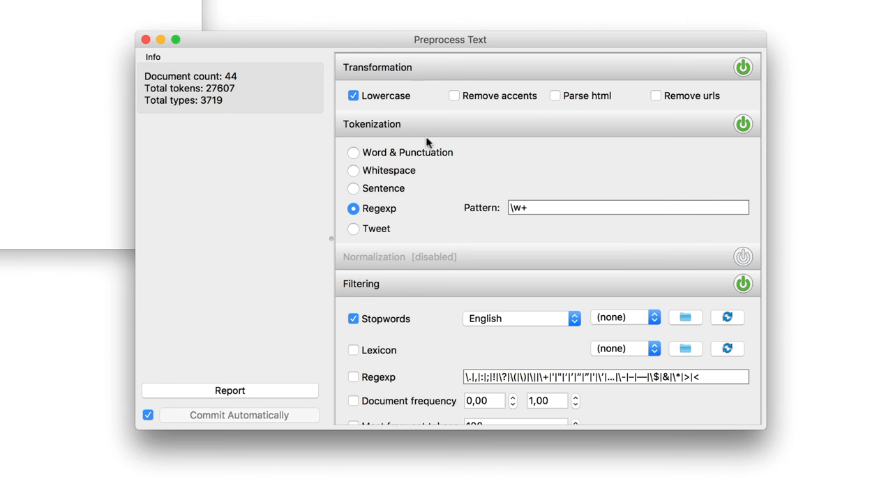
mouse_move(417, 212)
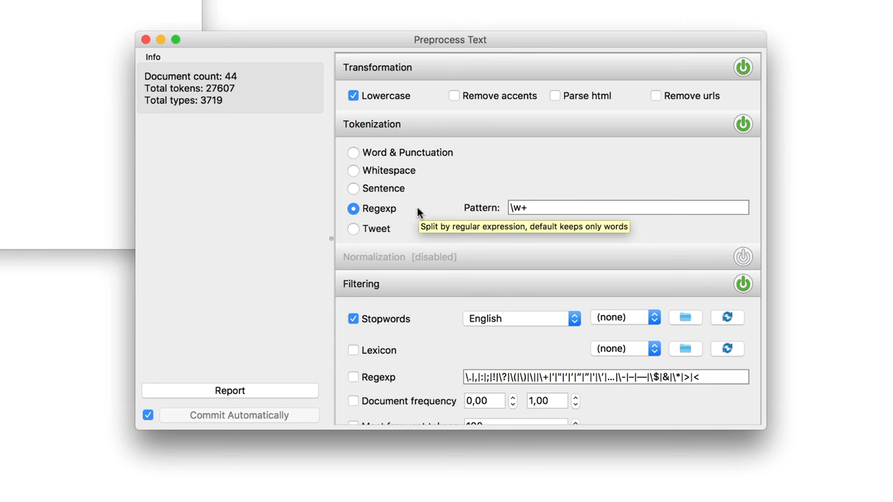
mouse_move(430, 274)
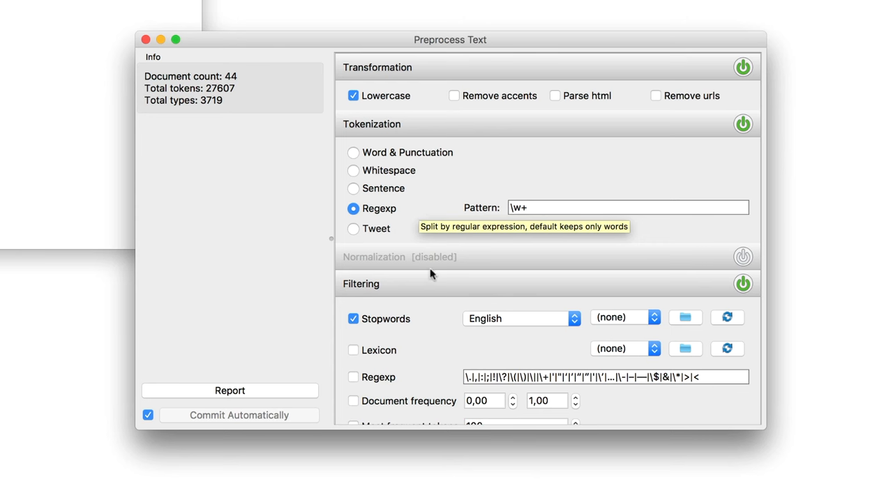
mouse_move(430, 323)
text(word)
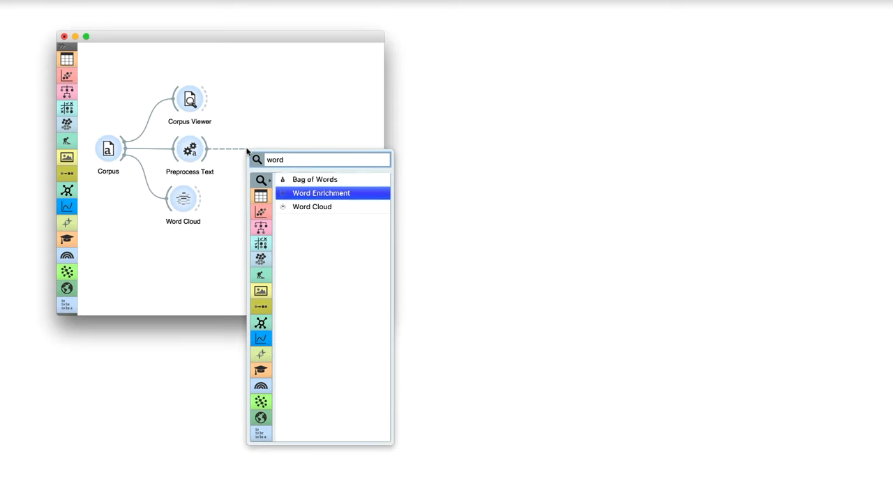
Add Word Cloud (1) after Preprocess Text, open it, and move its window aside
click(312, 206)
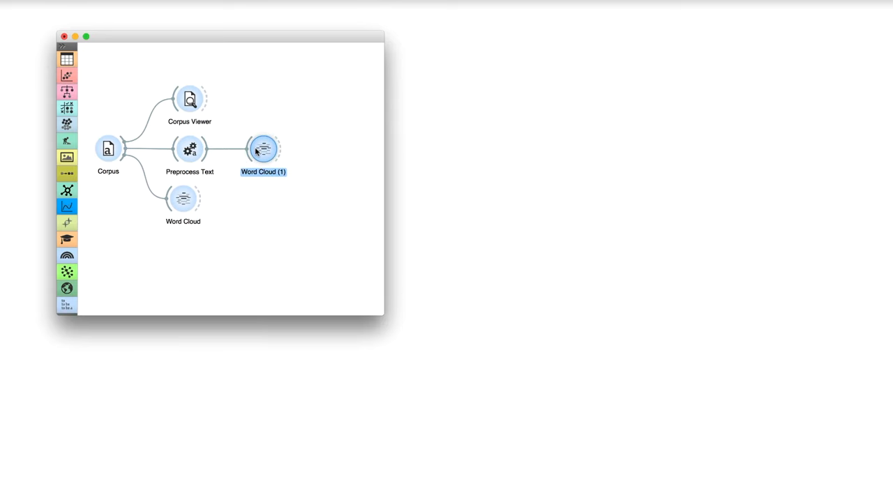
double_click(263, 149)
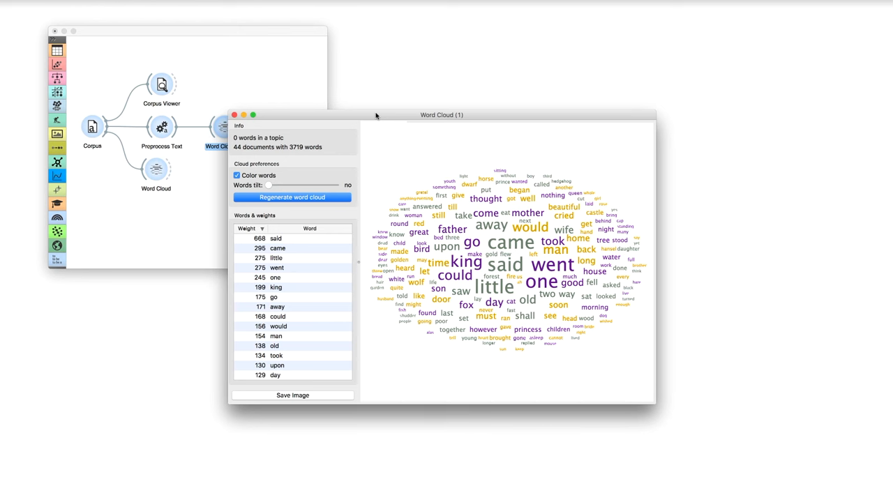
drag(441, 116, 644, 26)
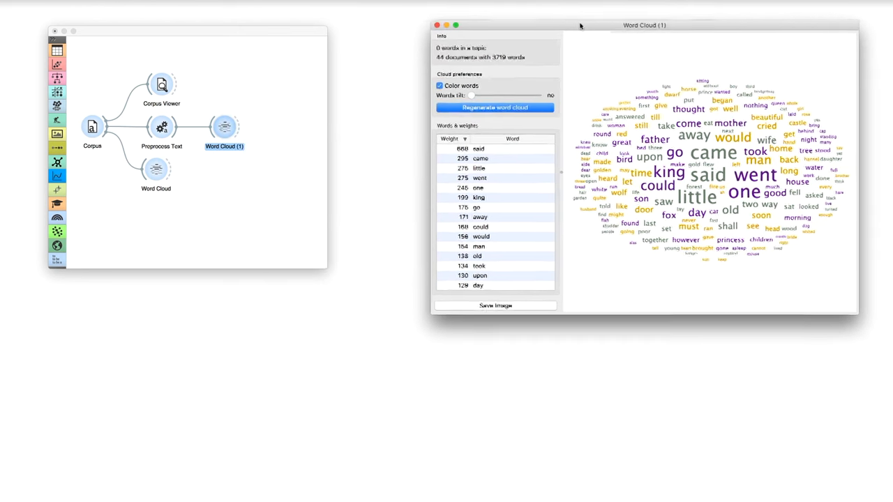
click(497, 106)
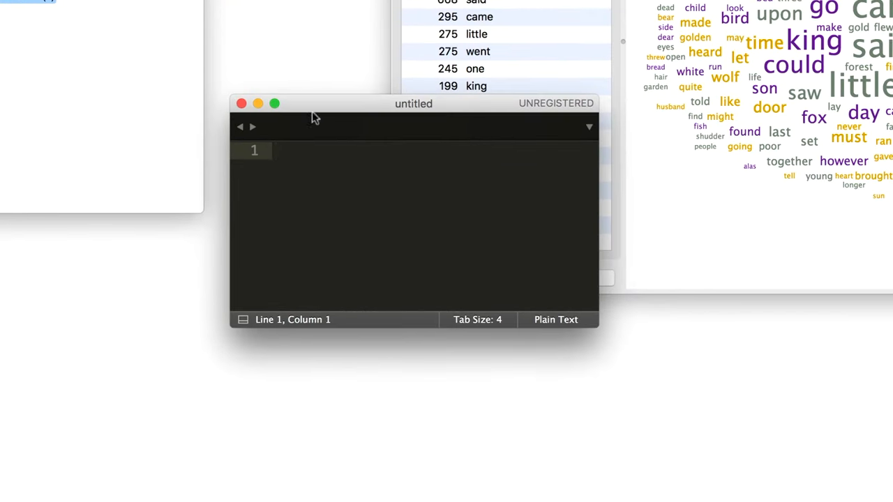
Type could, would, said, should and save the file as could.txt on the Desktop
text(could)
text(would)
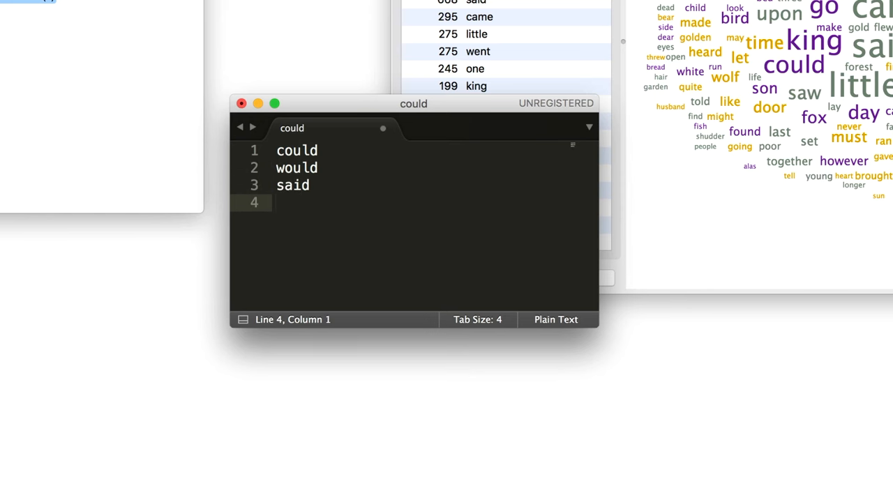
text(should)
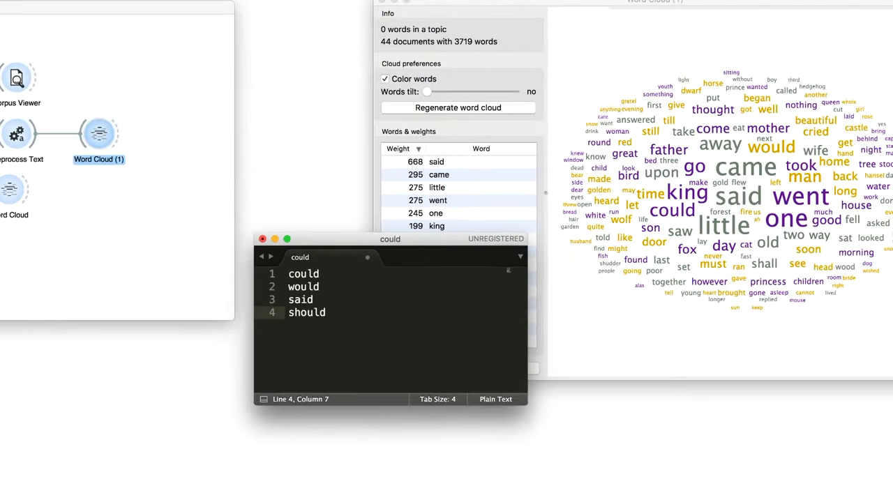
key(cmd+s)
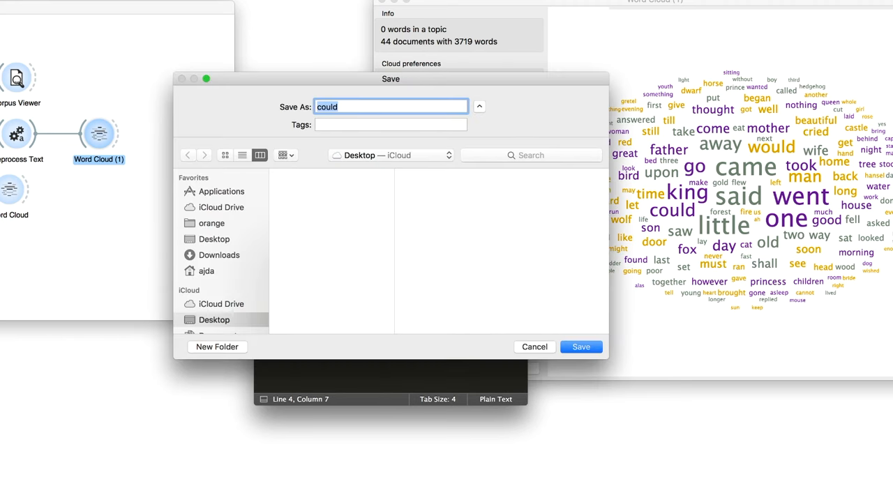
text(.)
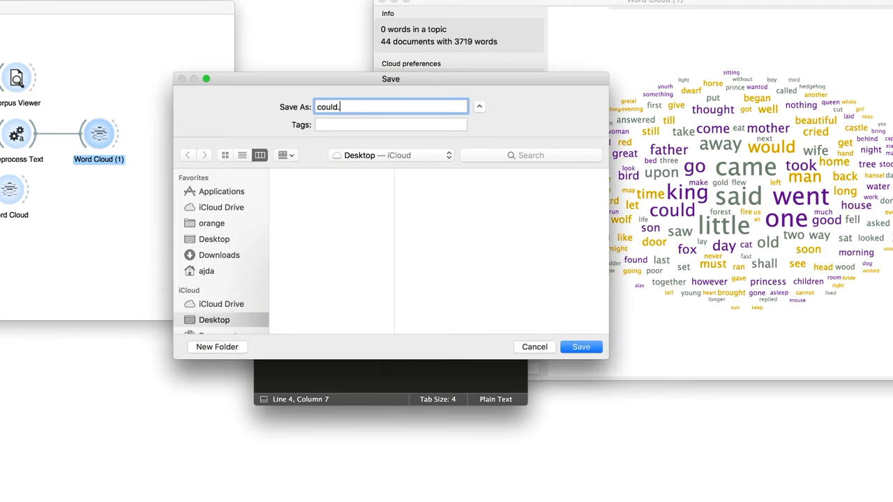
click(580, 347)
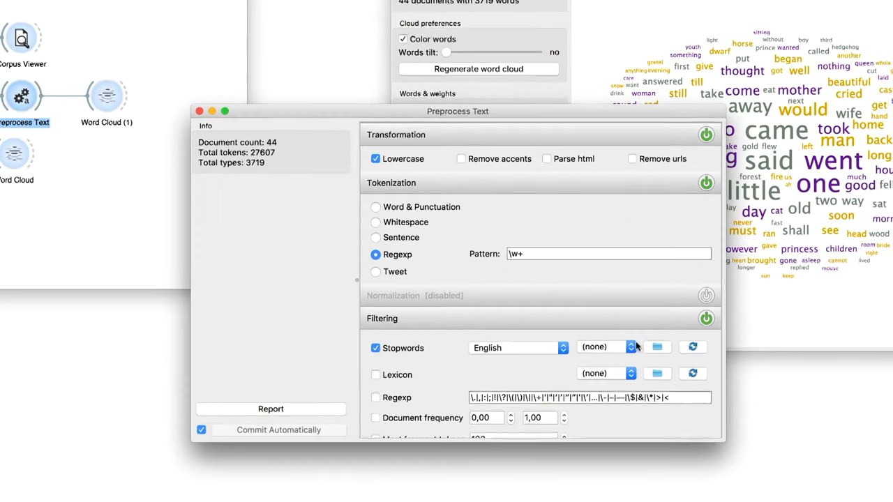
Load could.txt from the Desktop as the custom stopword file
click(656, 347)
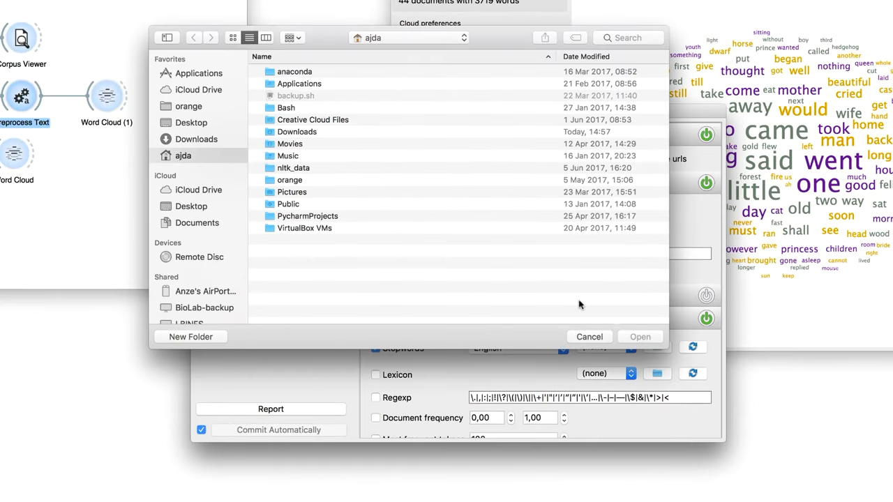
click(190, 122)
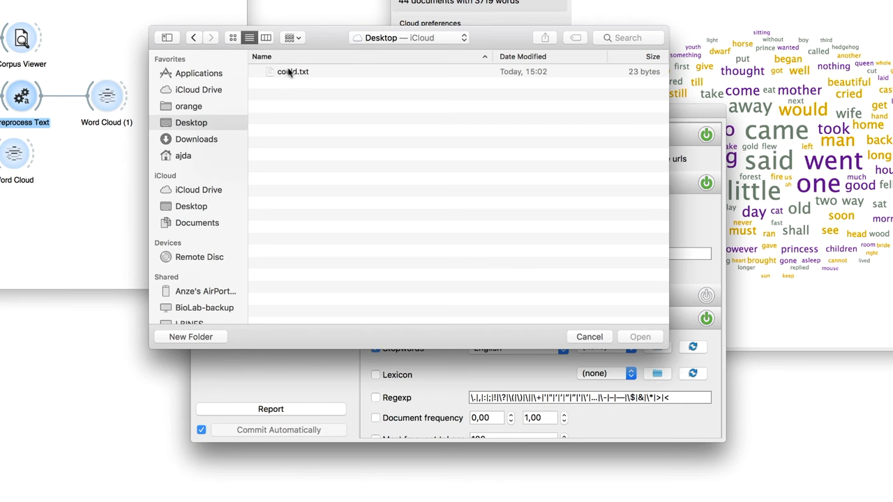
click(293, 71)
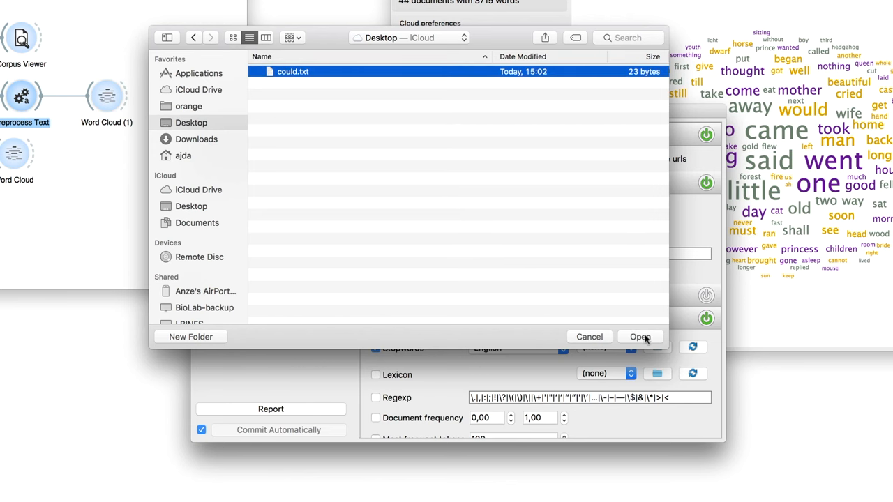
click(639, 337)
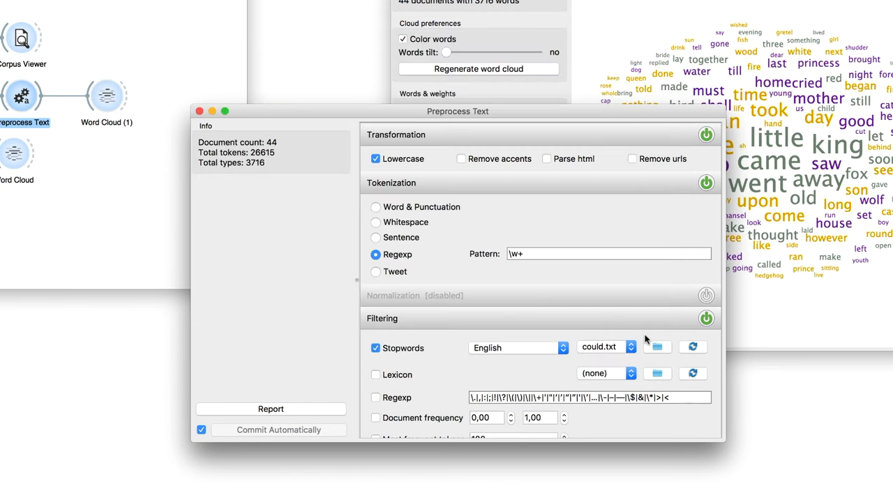